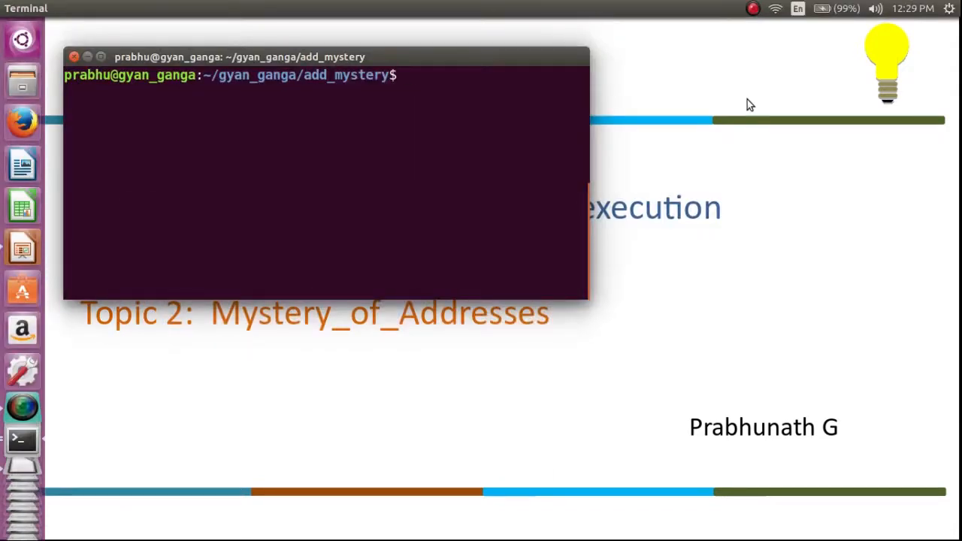
# Step: Review app1.c in vim, compile it with gcc -o app1 app1.c, and run ./app1
pyautogui.write('vim app')
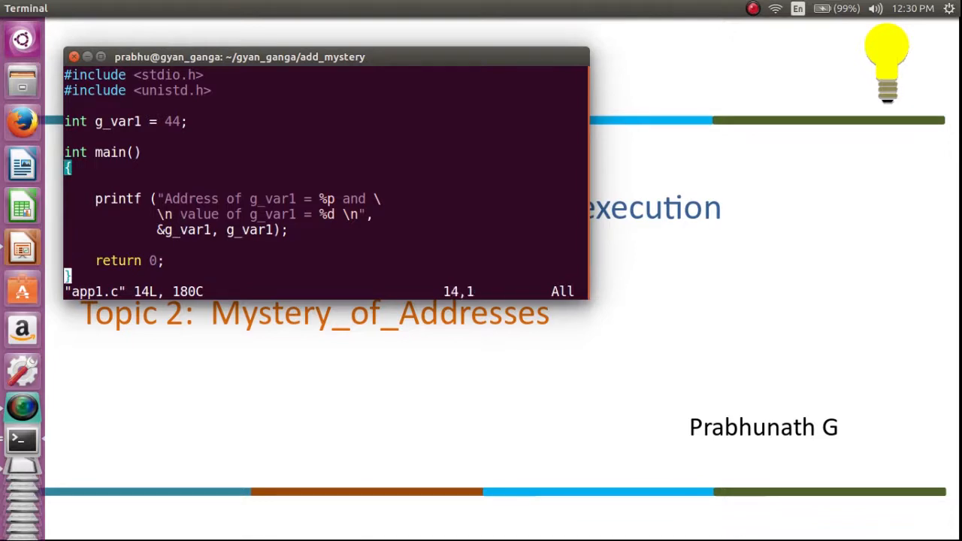
pyautogui.write(':x')
pyautogui.write('gcc')
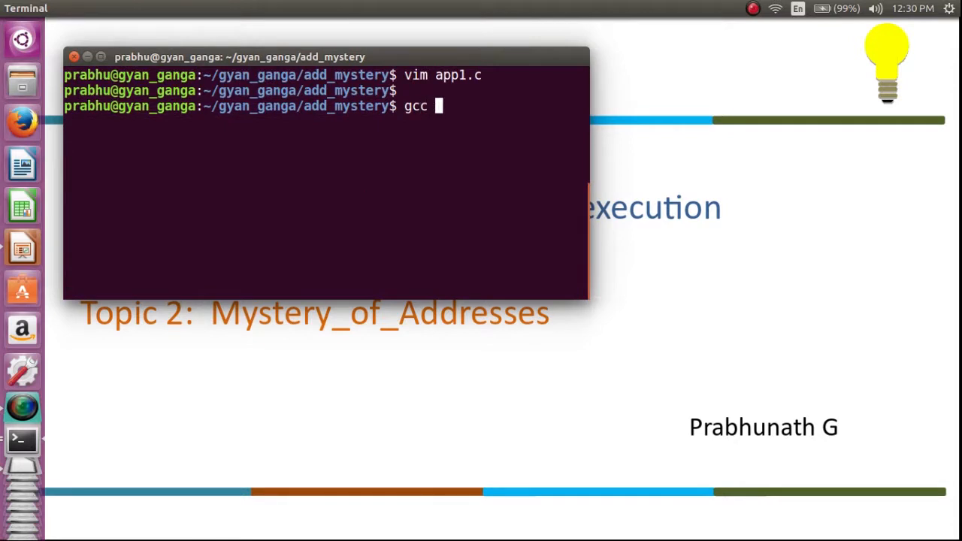
pyautogui.write('-o app1 app1.c')
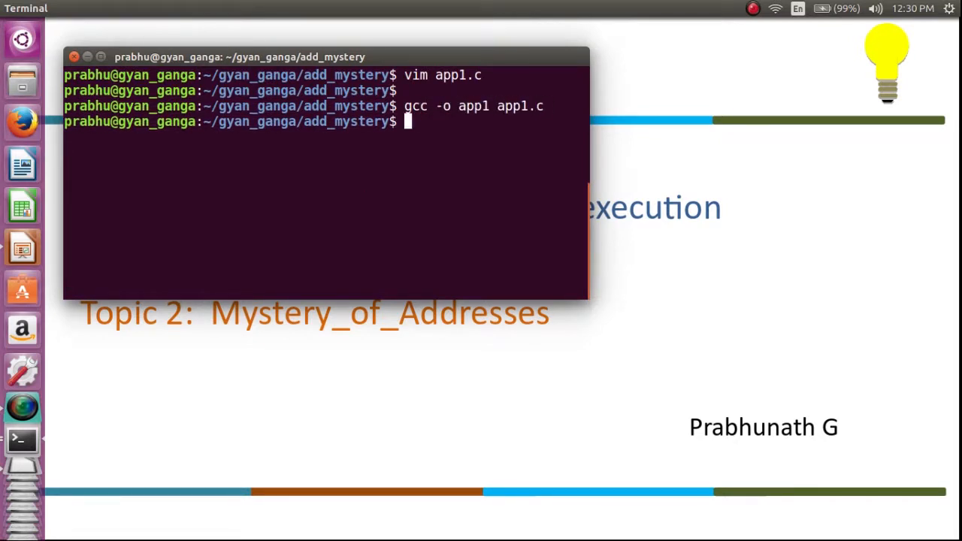
pyautogui.write('./app1')
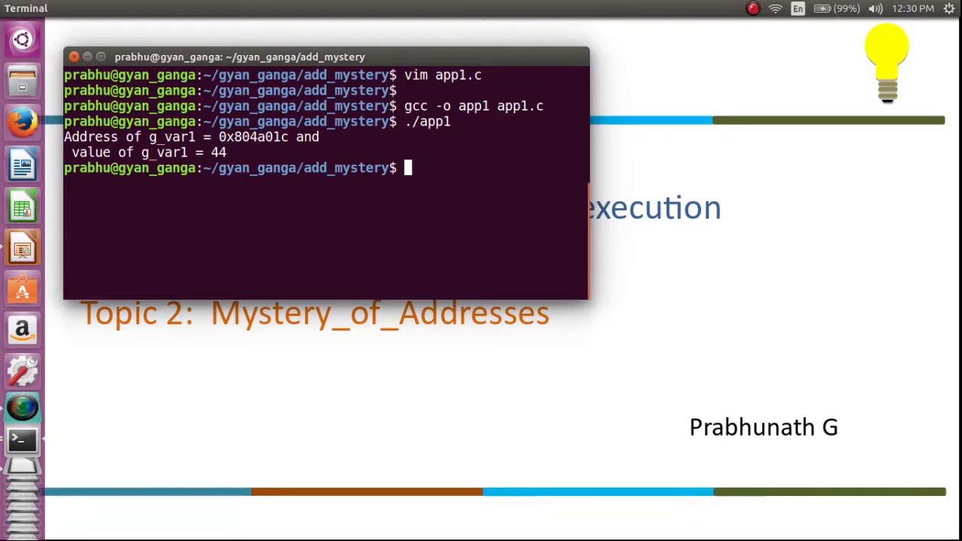
# Step: Run ./app1 three more times, confirming g_var1 stays at 0x804a01c with value 44
pyautogui.write('./app1')
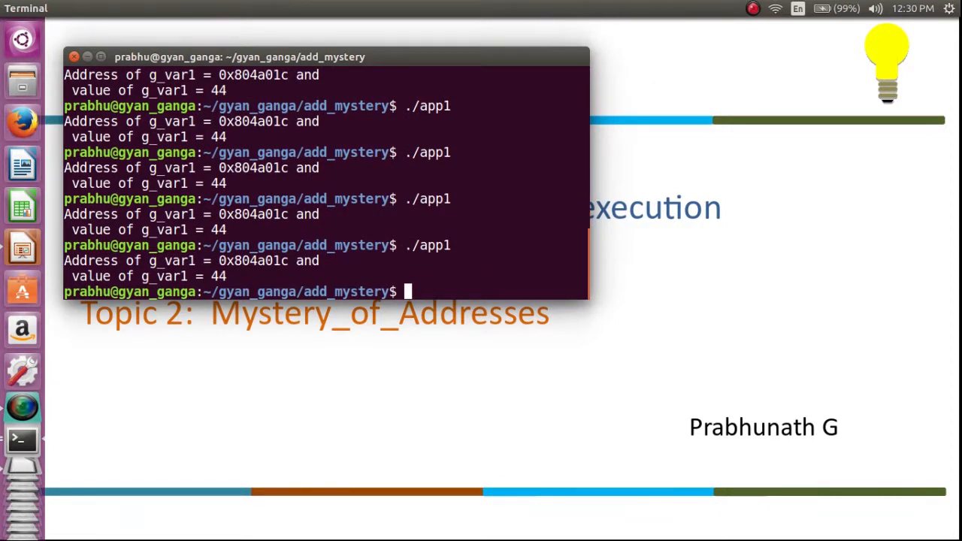
pyautogui.write('./app1')
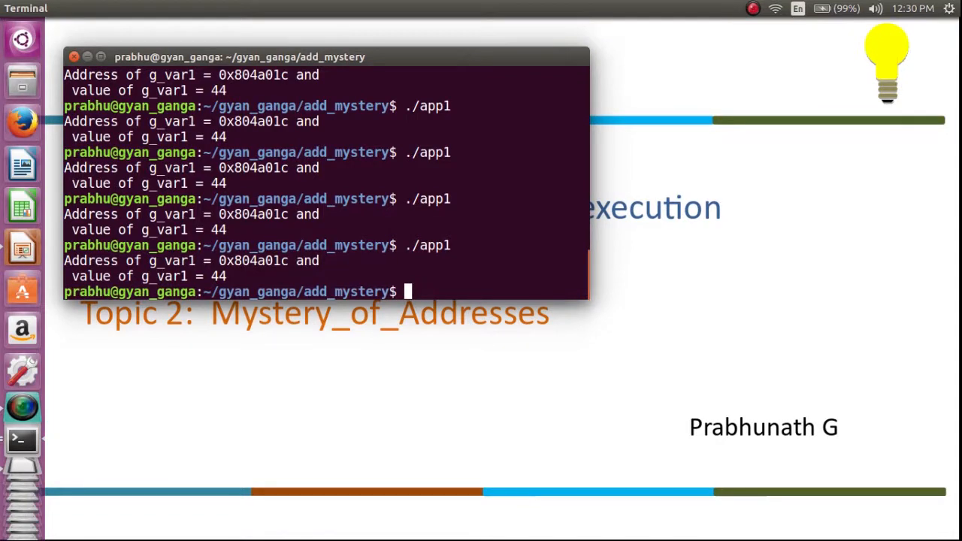
pyautogui.write('./app1')
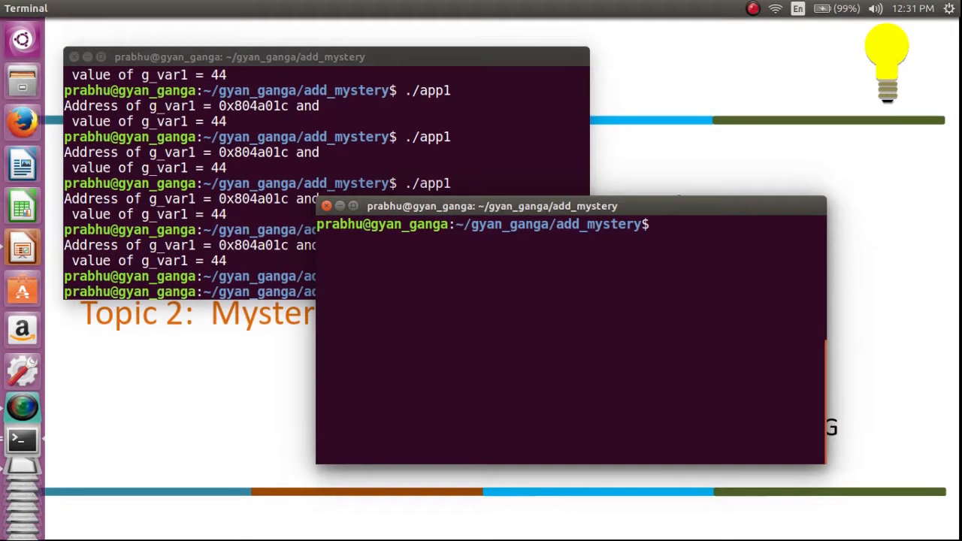
pyautogui.moveTo(658, 222)
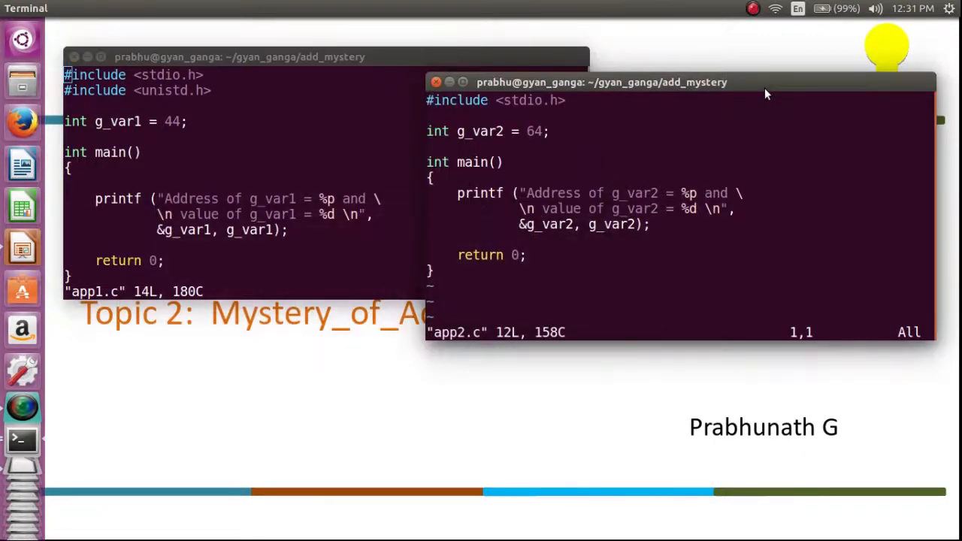
# Step: In the second window compile app2.c with gcc -o app2 app2.c and run ./app2
pyautogui.doubleClick(480, 131)
pyautogui.write(':')
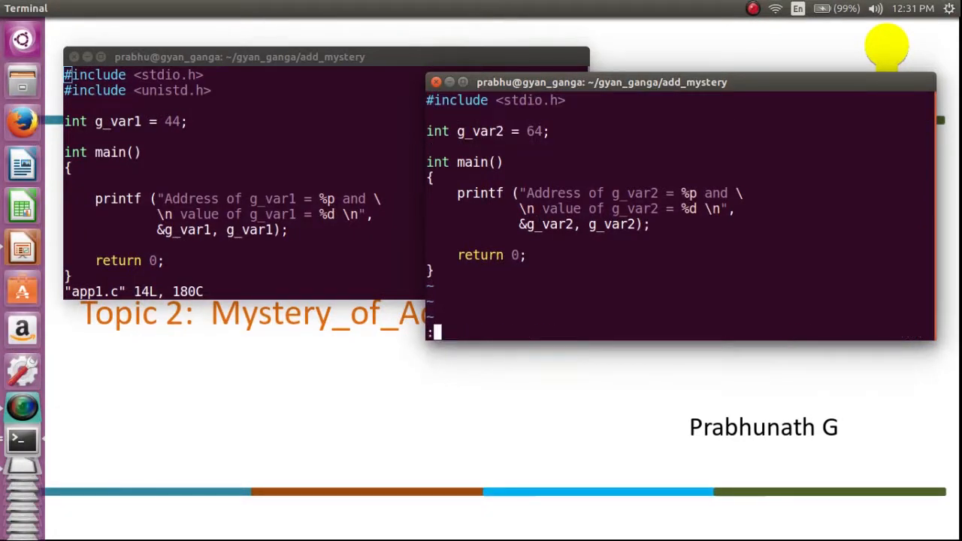
pyautogui.write('gcc')
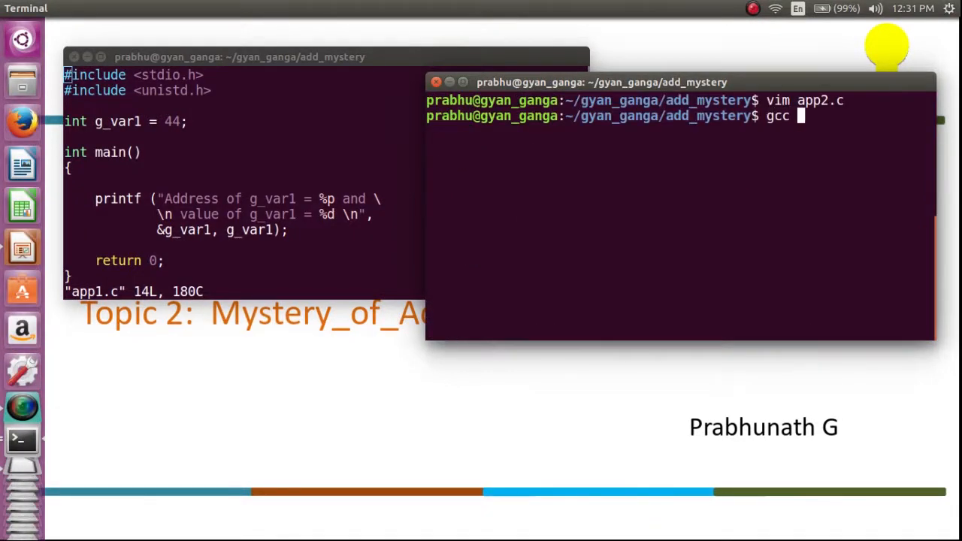
pyautogui.write('-o app2')
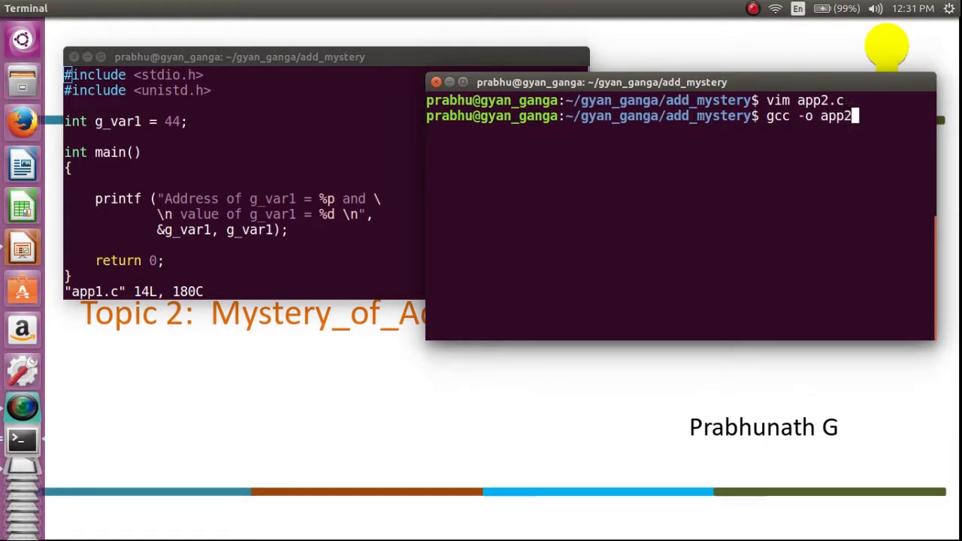
pyautogui.write('ap2')
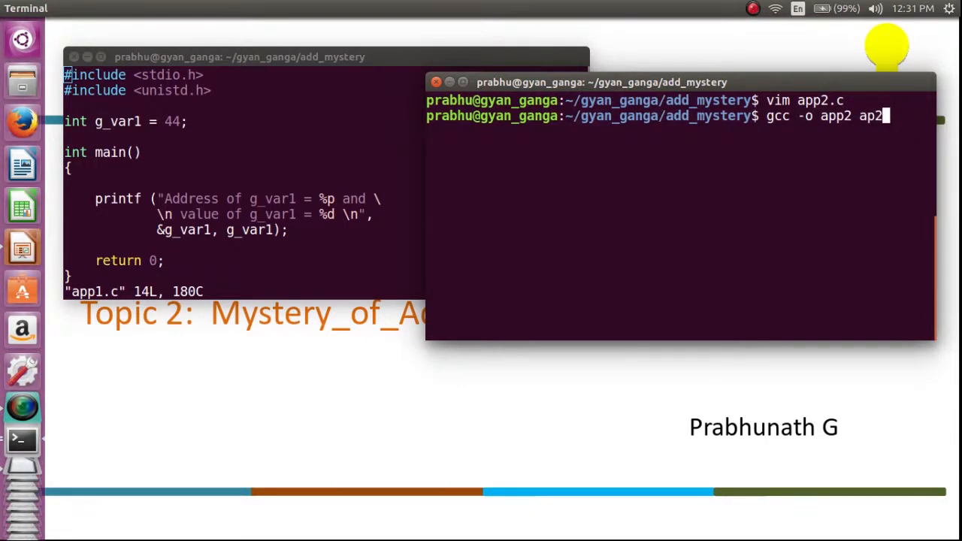
pyautogui.write('.c')
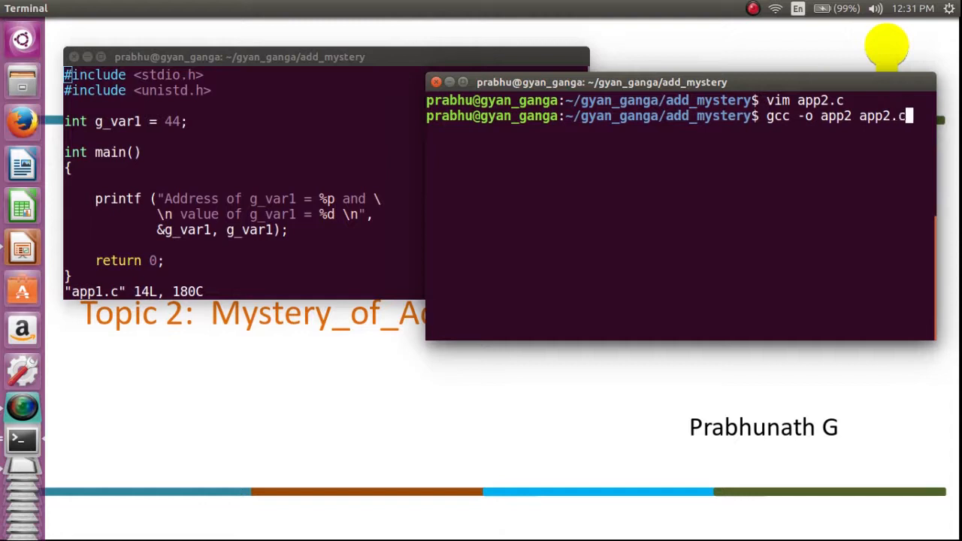
pyautogui.write('./ap')
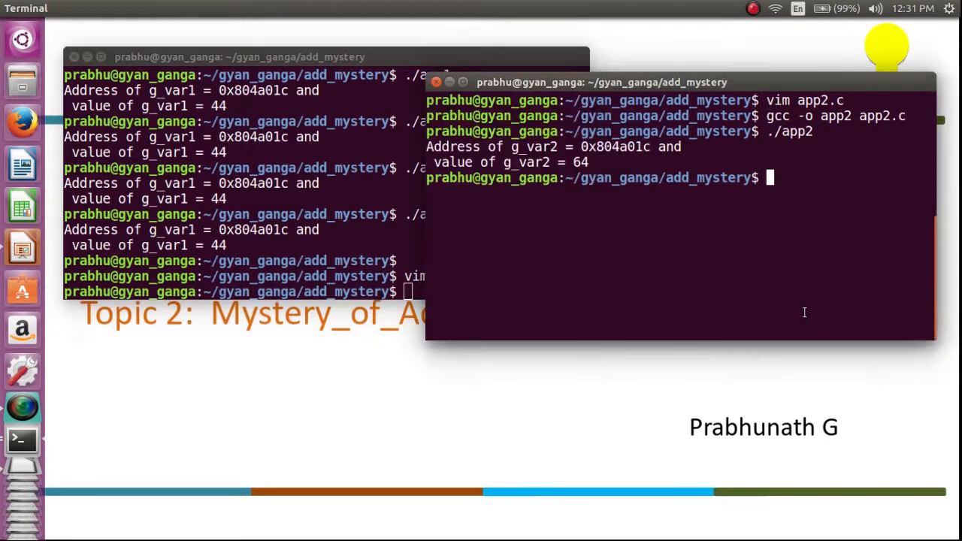
# Step: Run ./app2 repeatedly, confirming g_var2 also reports 0x804a01c with value 64
pyautogui.write('./app2')
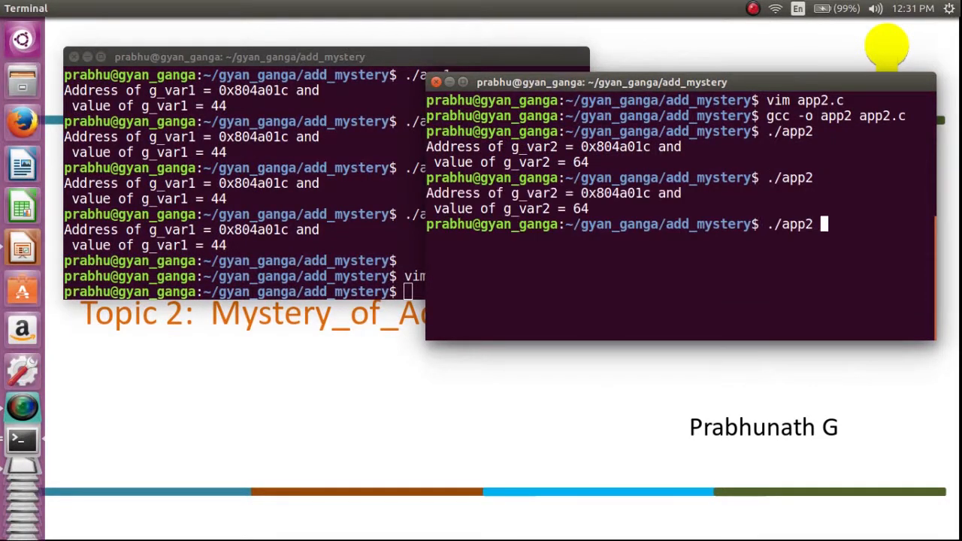
pyautogui.press('Return')
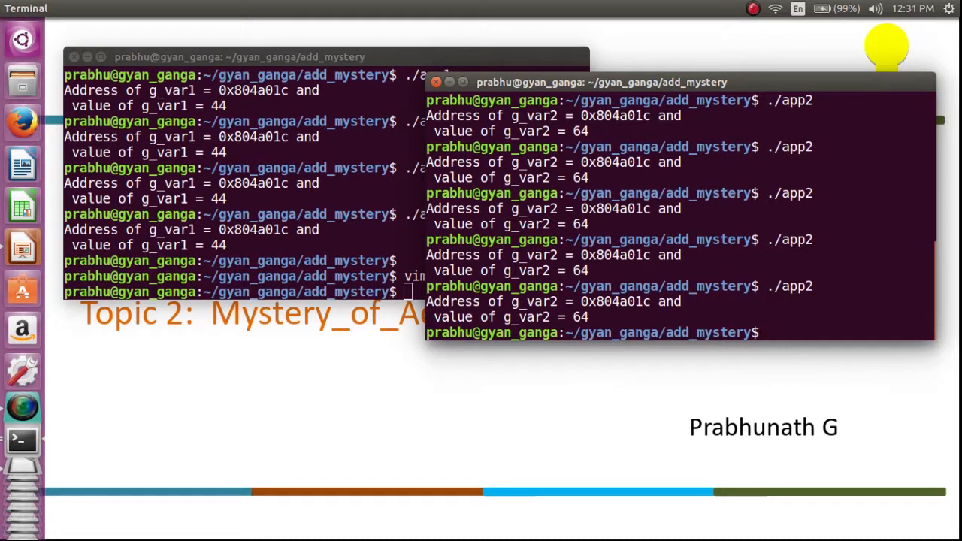
pyautogui.write('./app2')
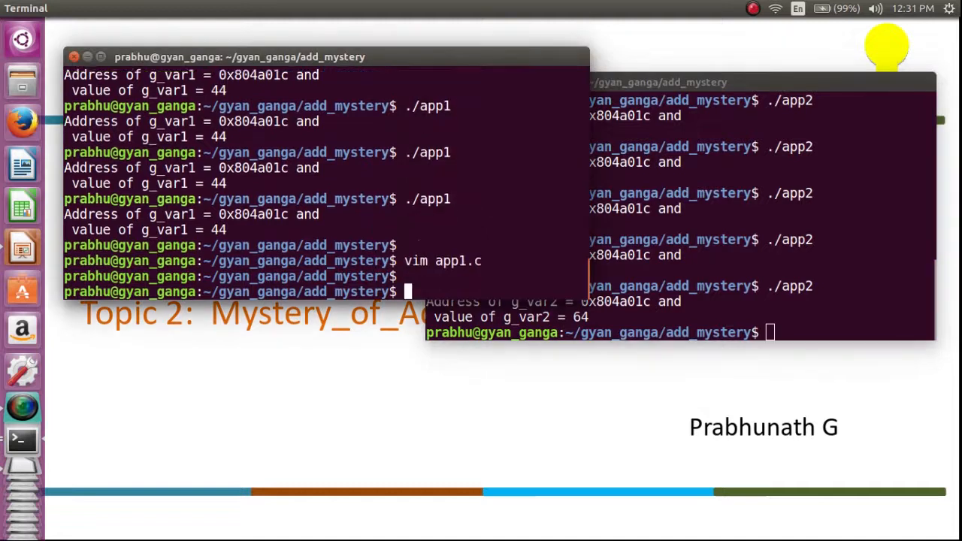
# Step: Reopen app1.c from history and insert getchar(); before return, saving with :x
pyautogui.write('!')
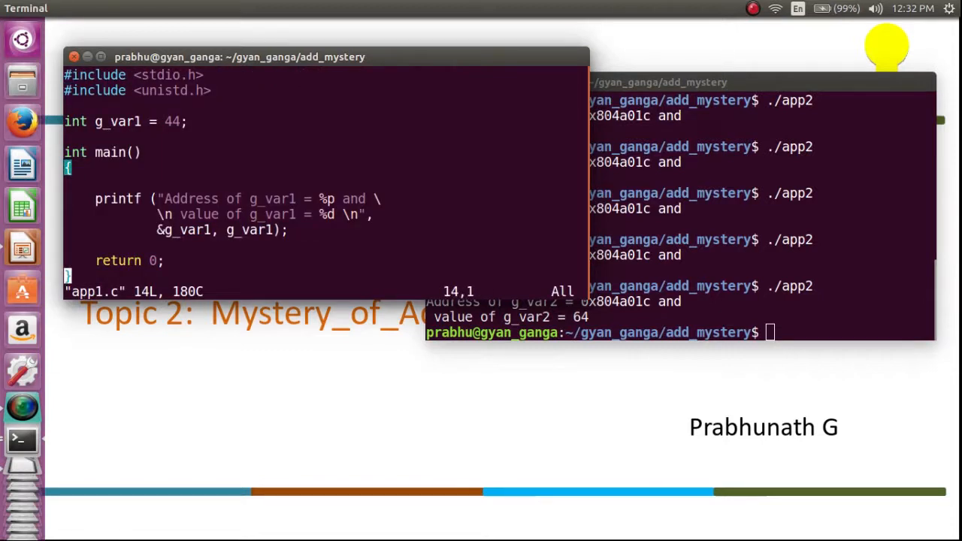
pyautogui.write('ge')
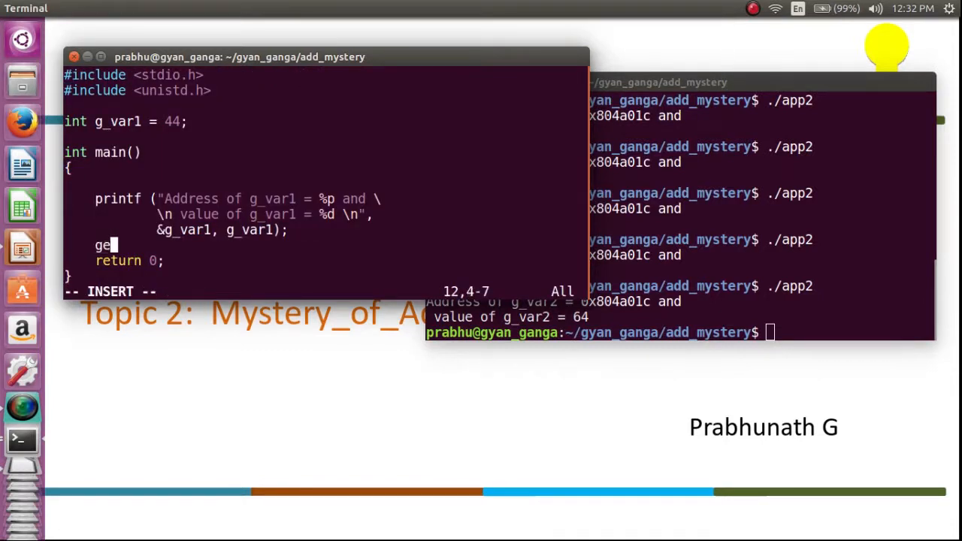
pyautogui.write('tchar();')
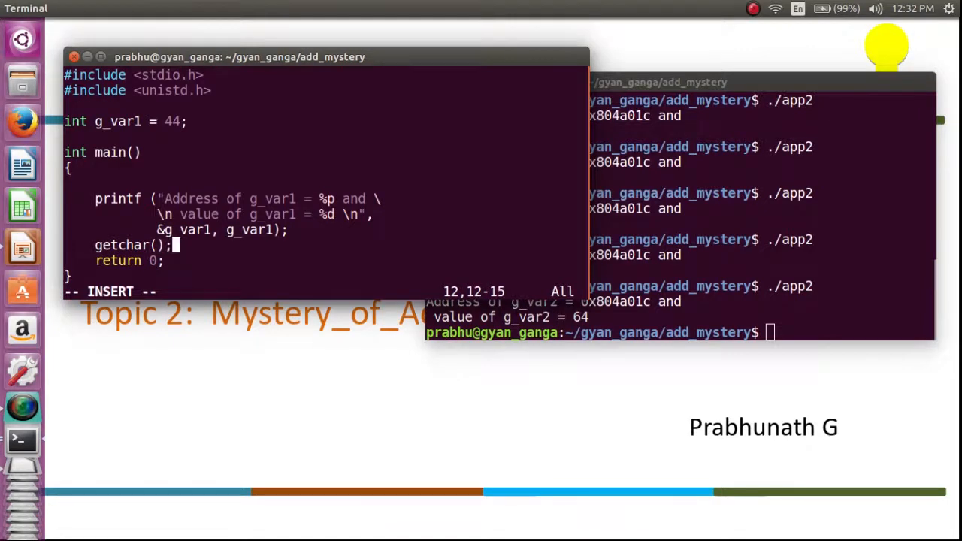
pyautogui.press('Escape')
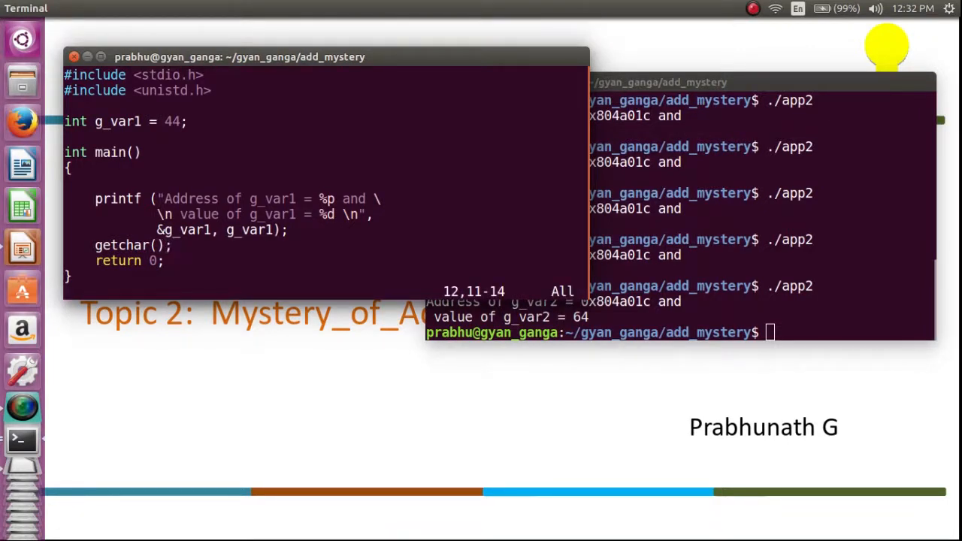
pyautogui.write(':x')
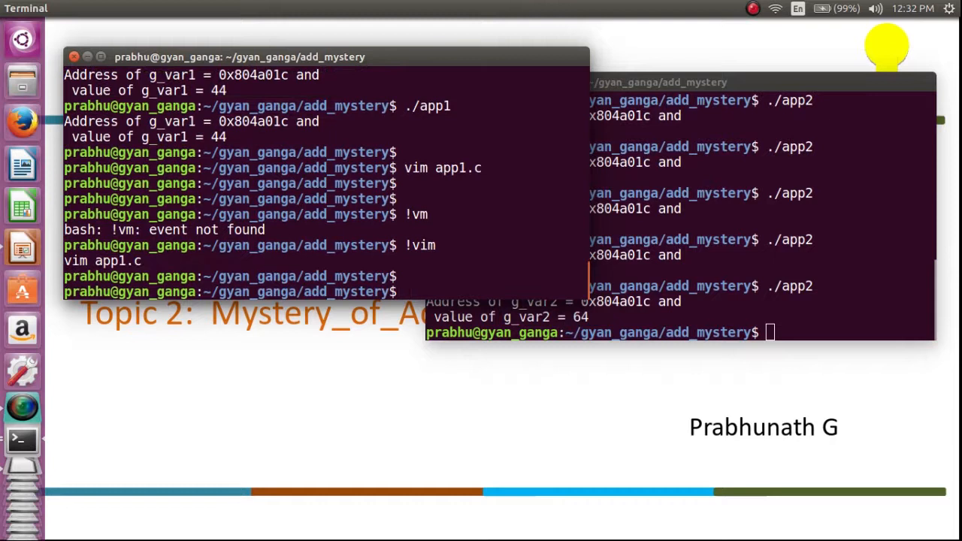
# Step: Recompile app1 via the gcc history command and run ./app1, leaving it waiting at 0x804a020
pyautogui.write('./app1')
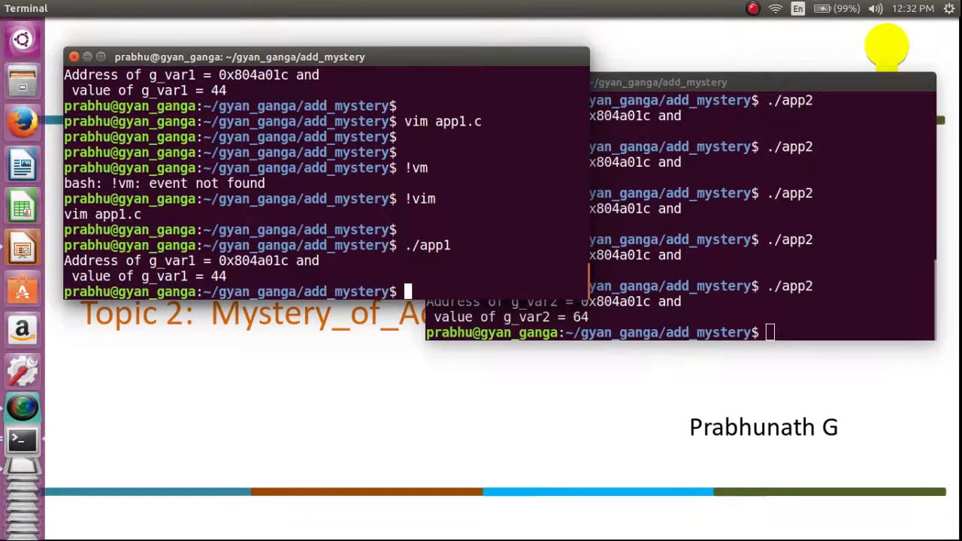
pyautogui.write('!~g')
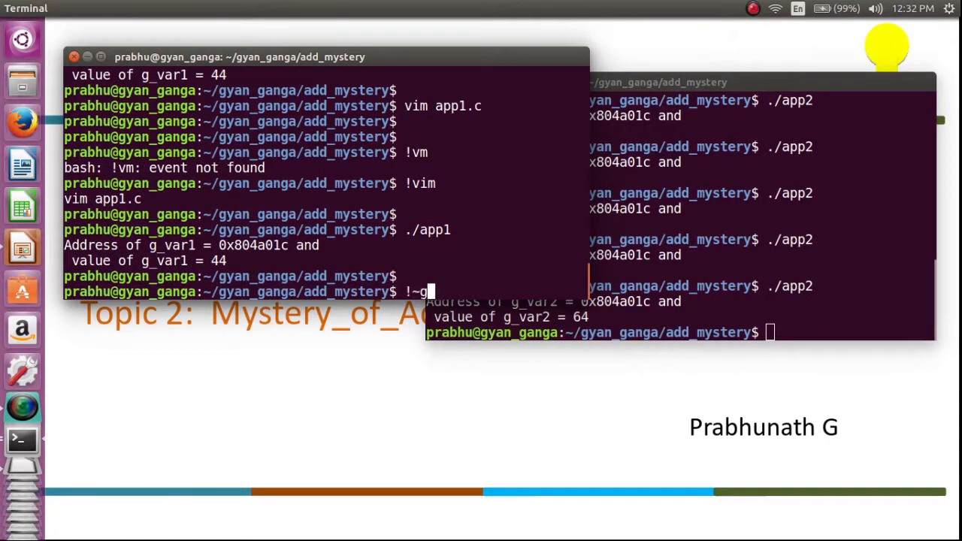
pyautogui.press('Return')
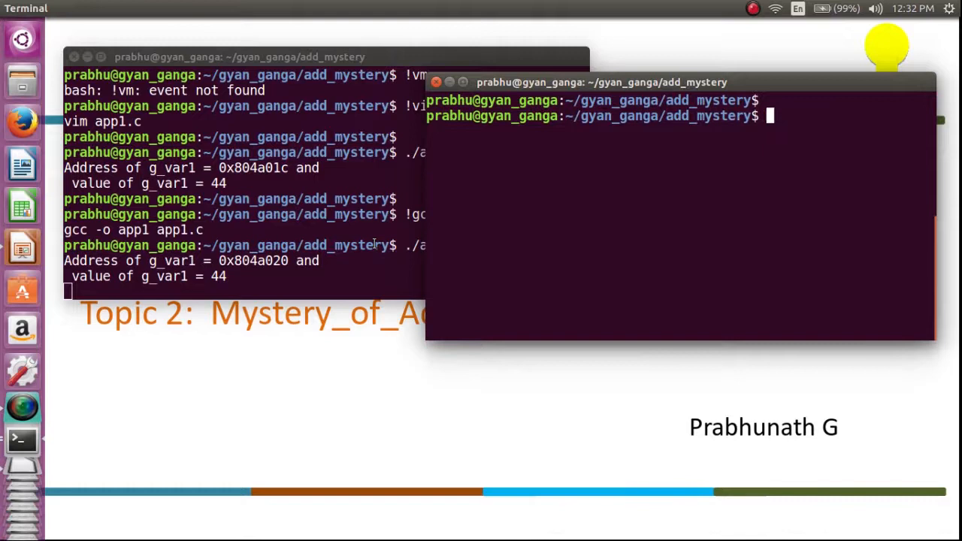
# Step: Revisit app2.c, rebuild app2 and run ./app2 so g_var2 also shows 0x804a020
pyautogui.write('vi app2.c')
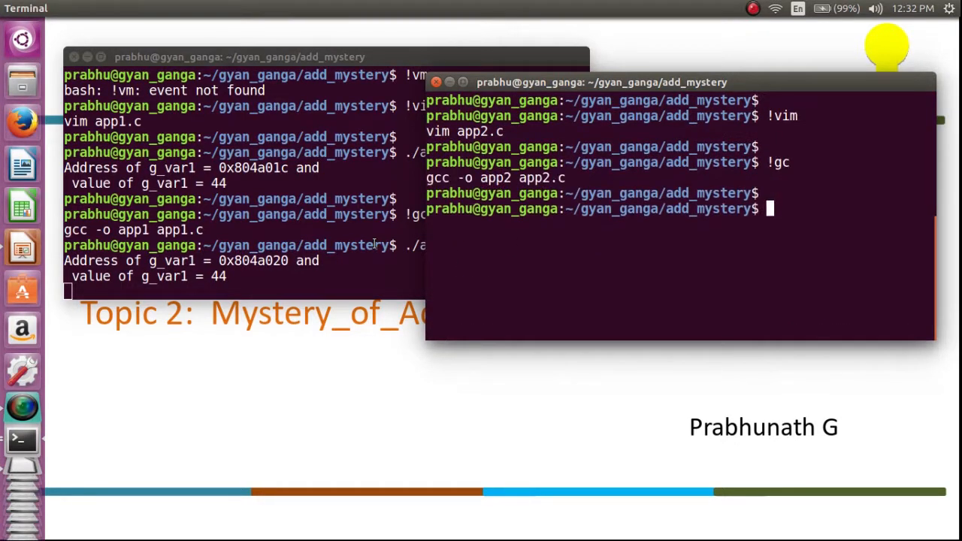
pyautogui.write('./app')
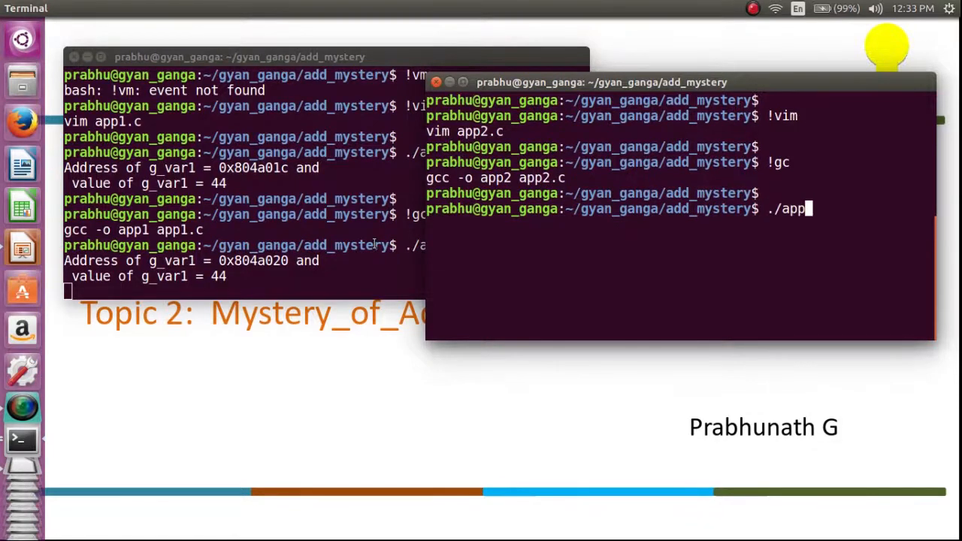
pyautogui.write('2')
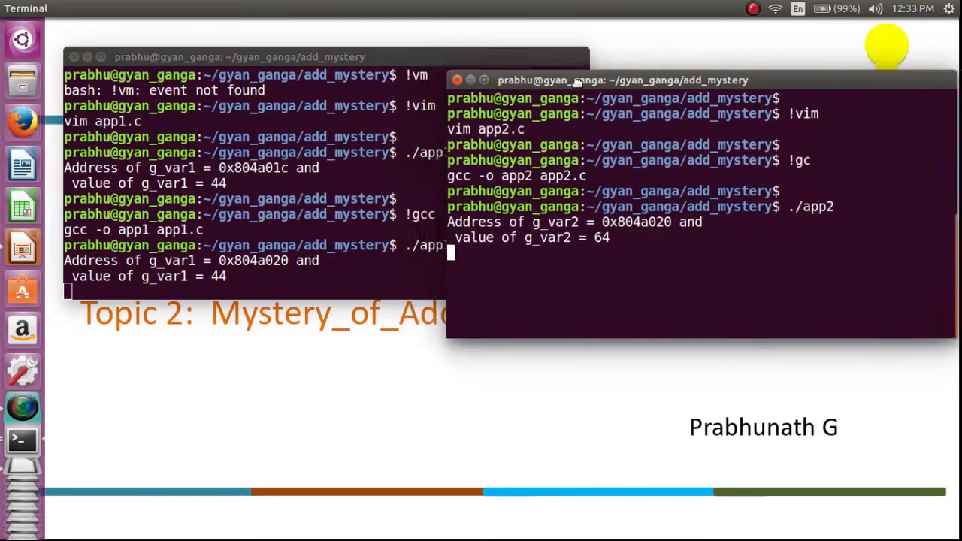
pyautogui.moveTo(579, 79); pyautogui.dragTo(593, 60)
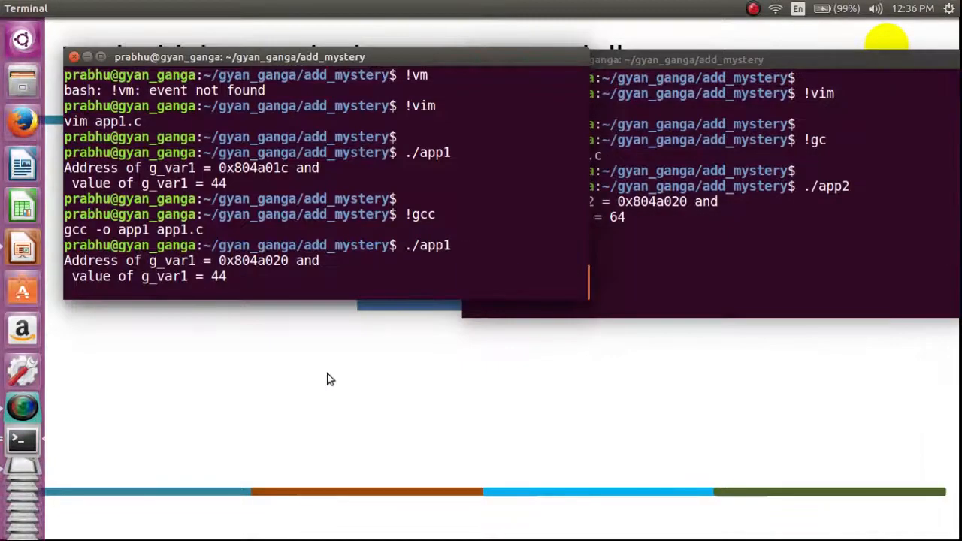
# Step: Clear the screen, compile app1.c to app1.o, and list files with ls -l to see app1.o
pyautogui.write('clear')
pyautogui.write('gcc -c app1.c')
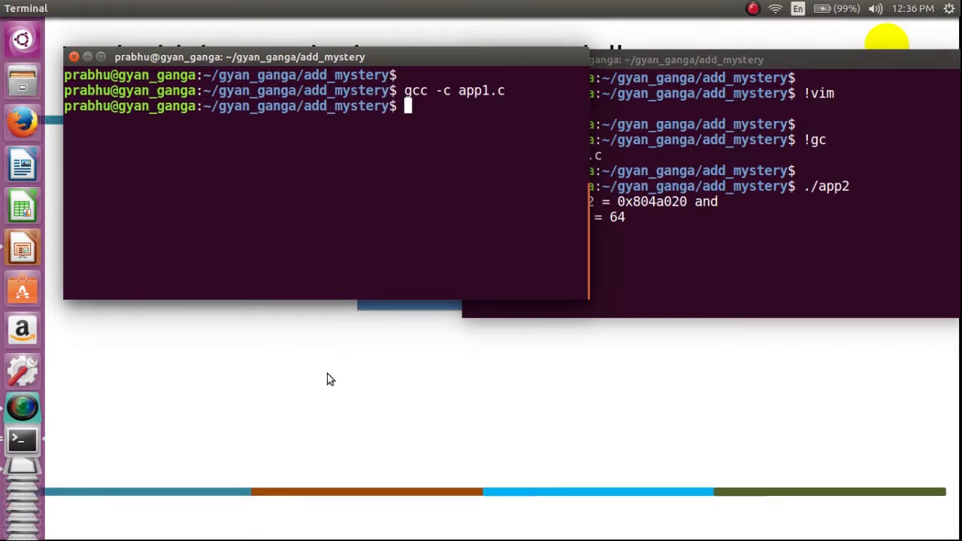
pyautogui.write('ls -lrt')
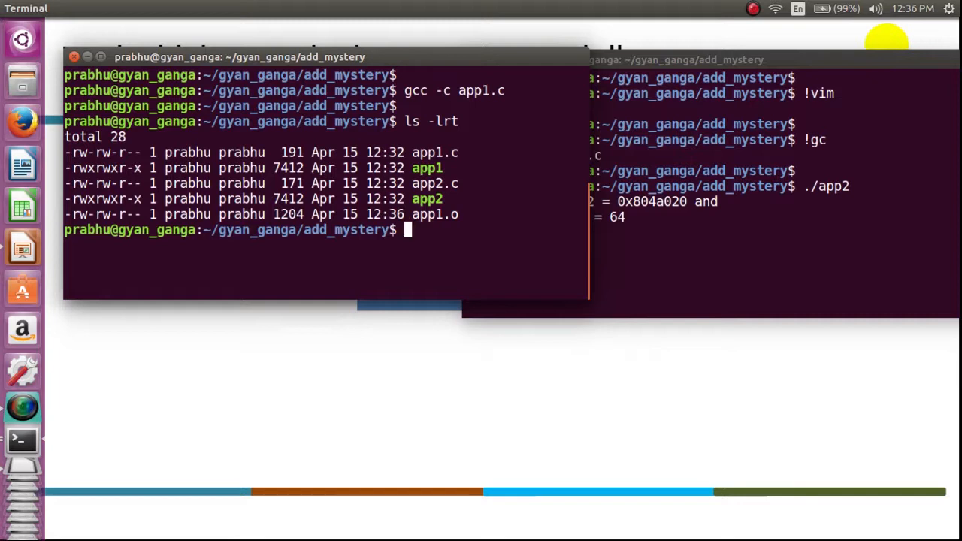
pyautogui.doubleClick(434, 213)
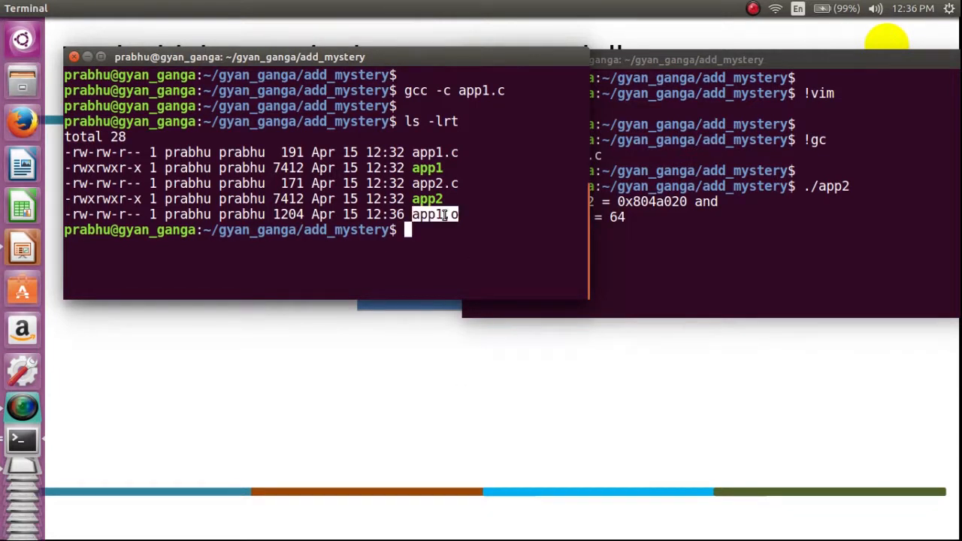
pyautogui.write('readelf')
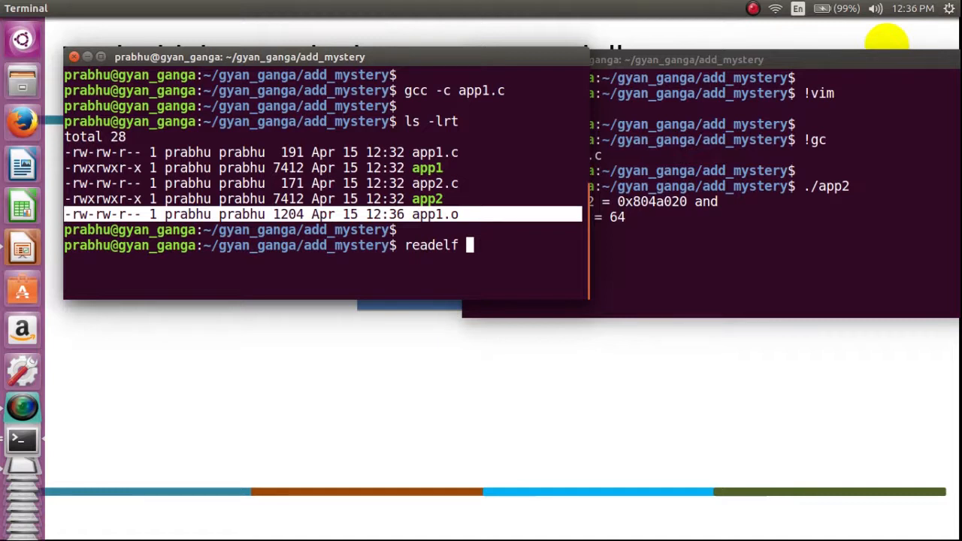
# Step: Run readelf -s app1.o and inspect g_var1 as a 4-byte global object at 00000000
pyautogui.write('-s')
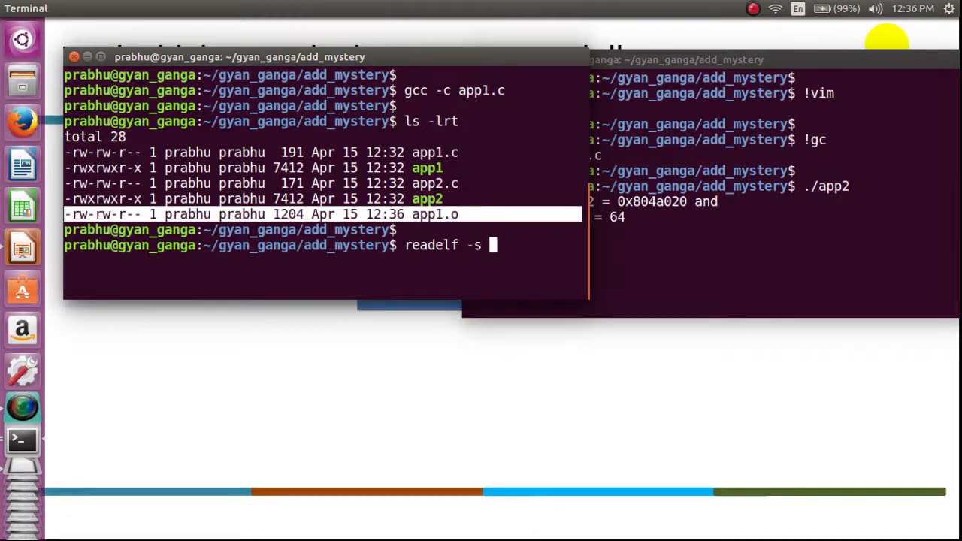
pyautogui.write('ap')
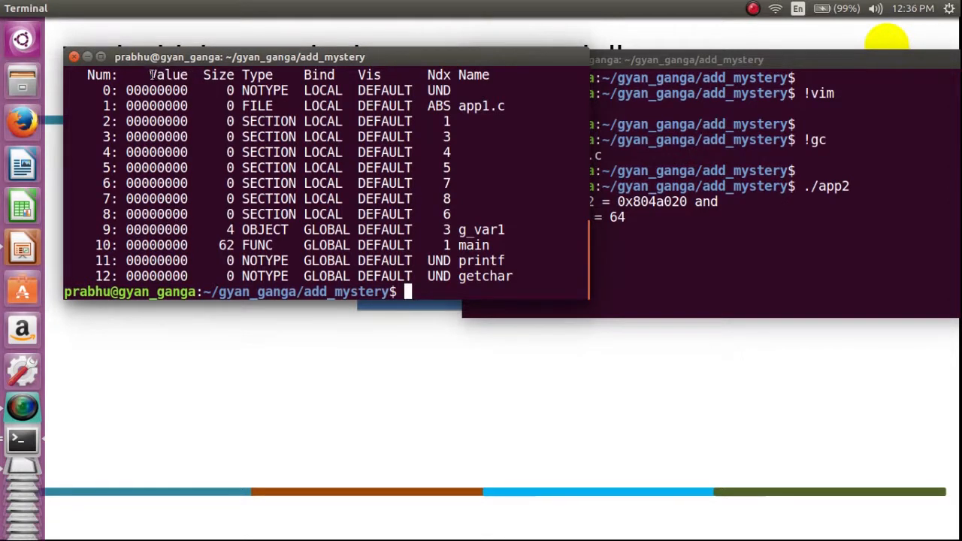
pyautogui.doubleClick(168, 75)
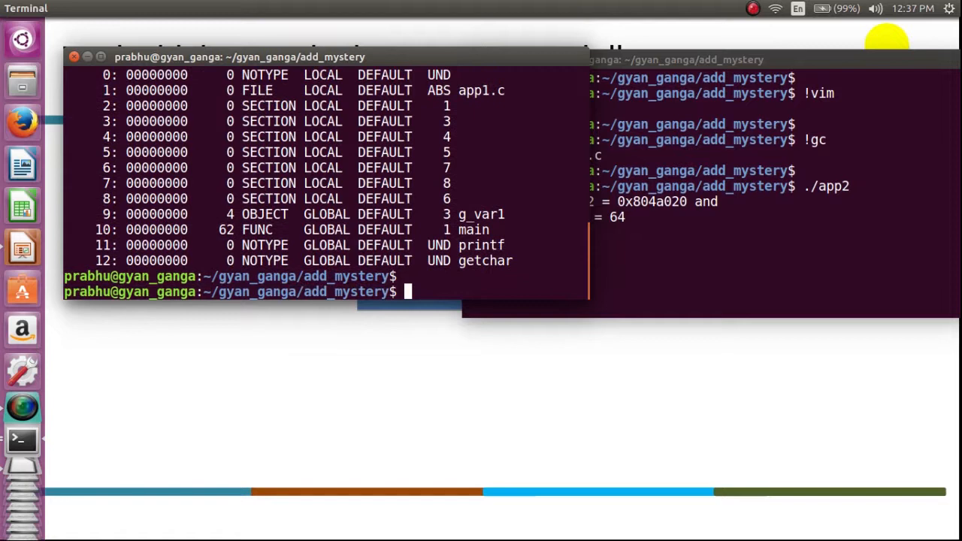
# Step: Link app1.o into app1 with gcc -o app1 app1.o and list the directory to see app1
pyautogui.write('gc')
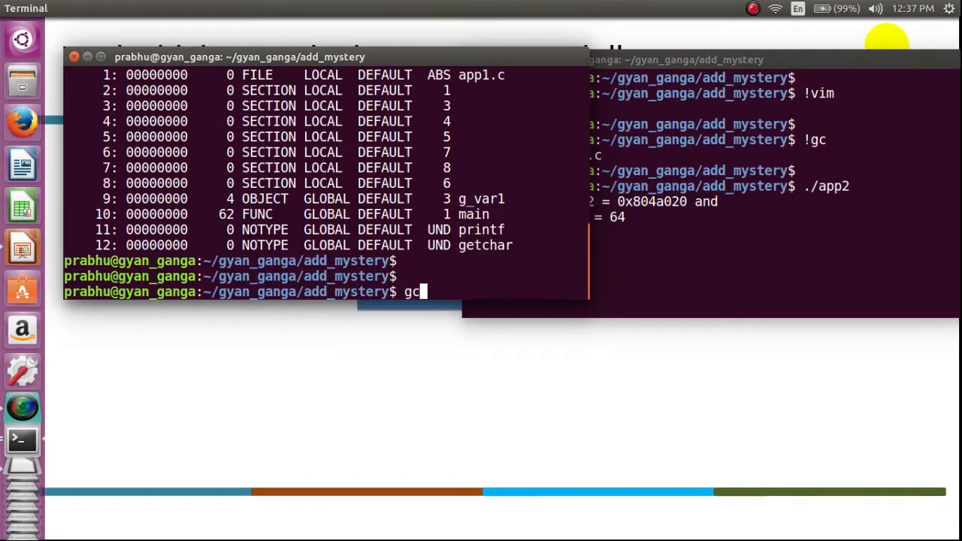
pyautogui.write('c')
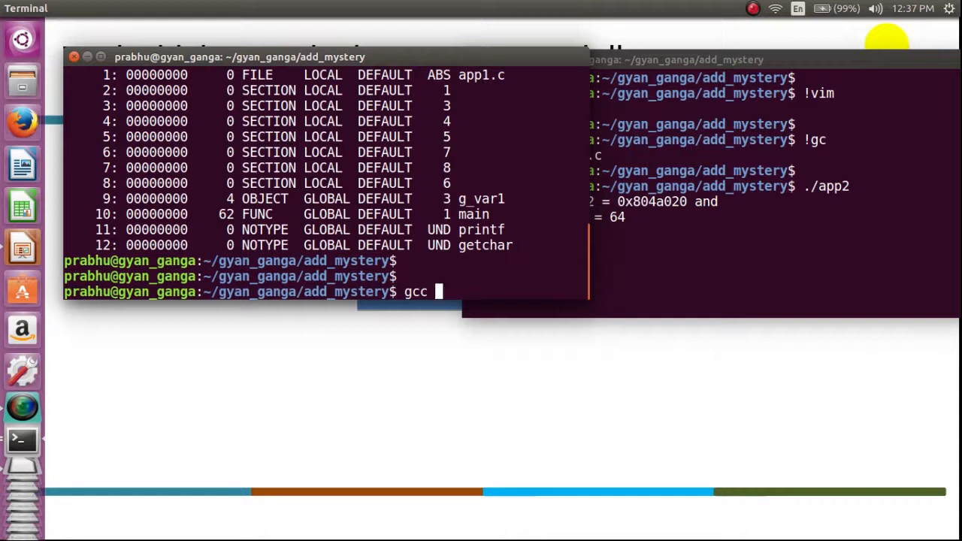
pyautogui.write('-o app1 app1.')
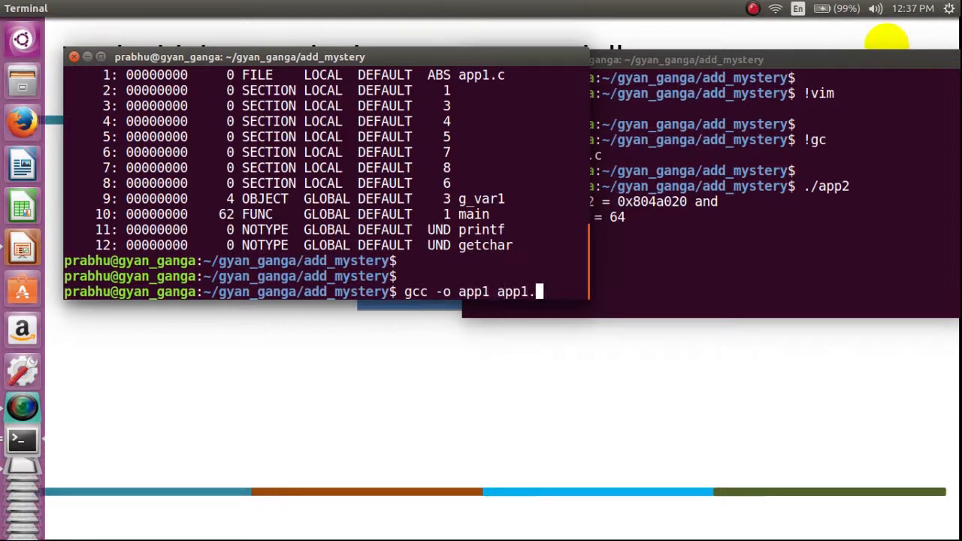
pyautogui.write('o')
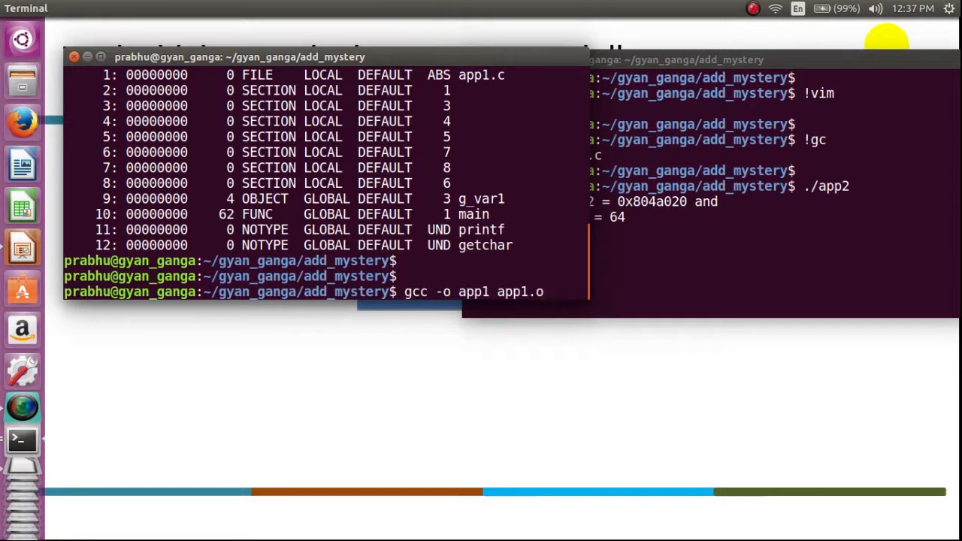
pyautogui.write('ls -lrt')
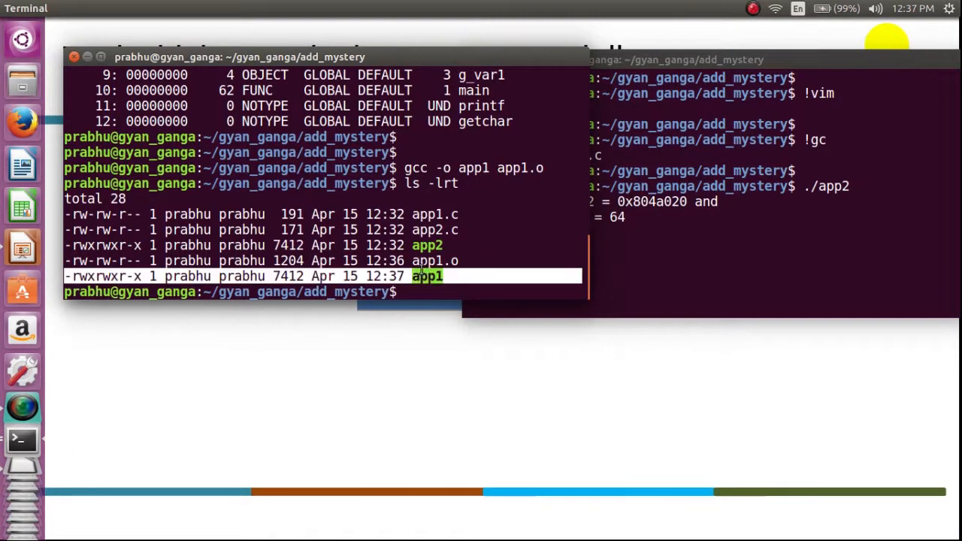
pyautogui.write('rea')
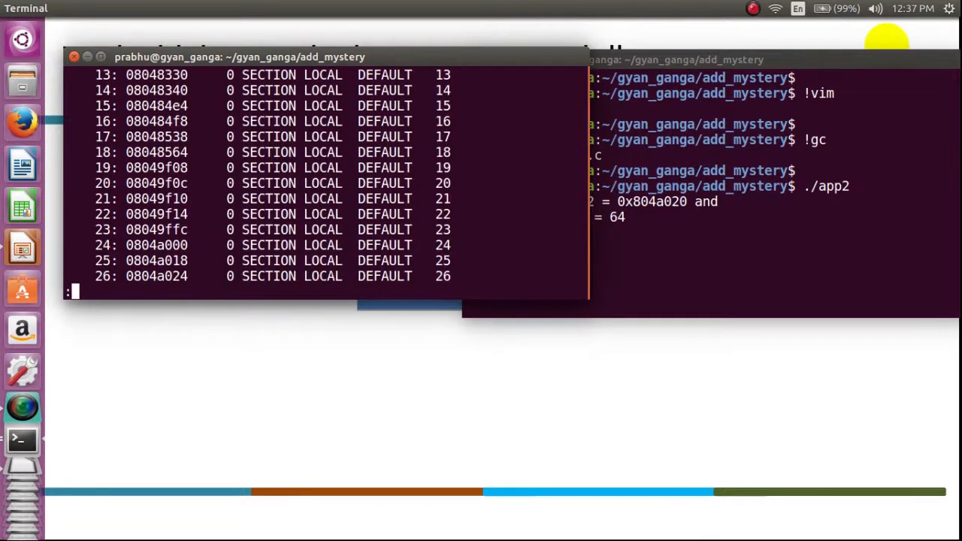
# Step: Page through readelf -s app1 output and locate g_var1 at address 0804a020
pyautogui.scroll(-3)
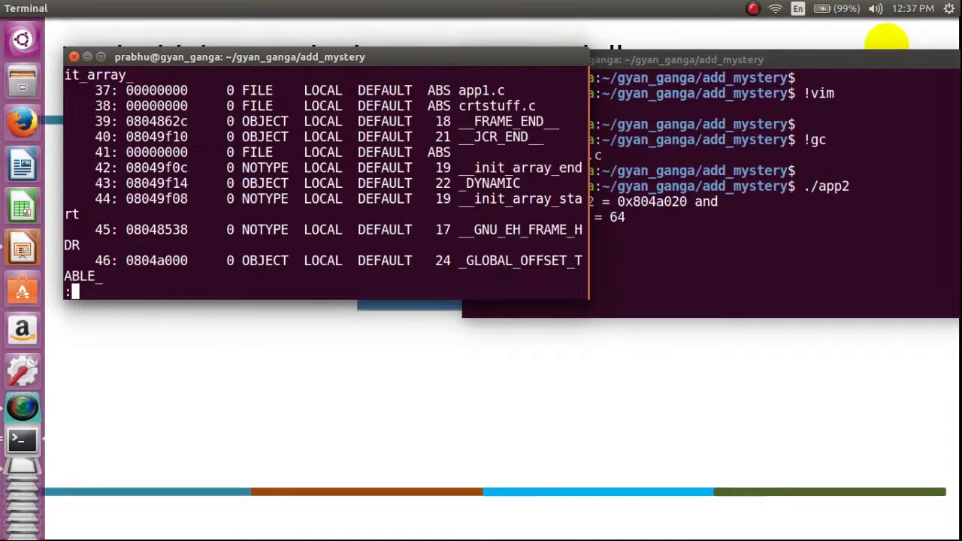
pyautogui.scroll(-3)
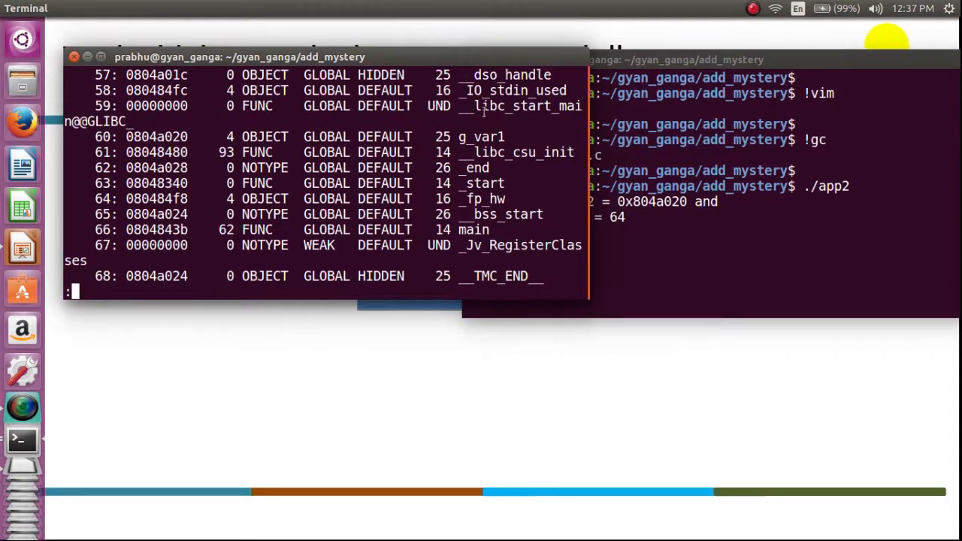
pyautogui.doubleClick(481, 135)
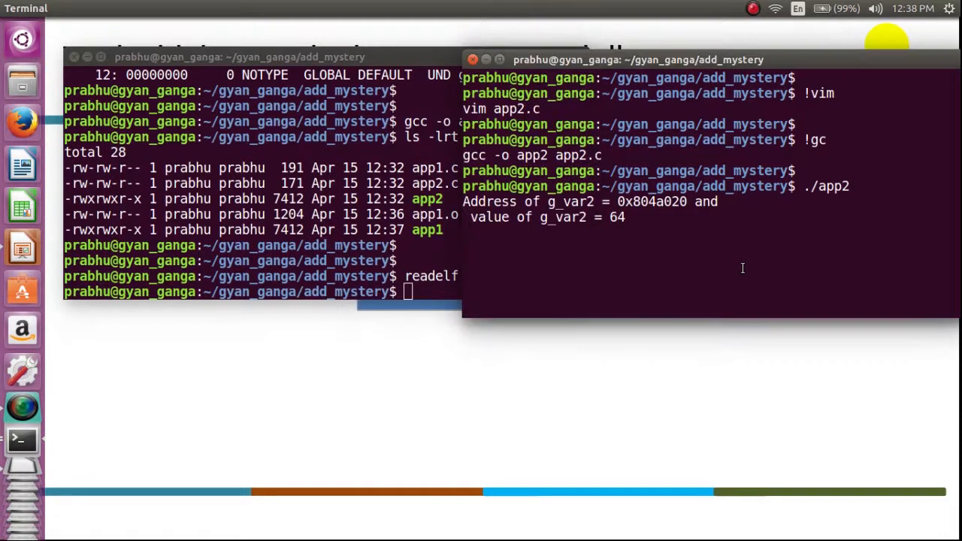
# Step: Compile app2.c to app2.o with gcc -c and show its symbol table via readelf -s app2.o
pyautogui.write('gcc')
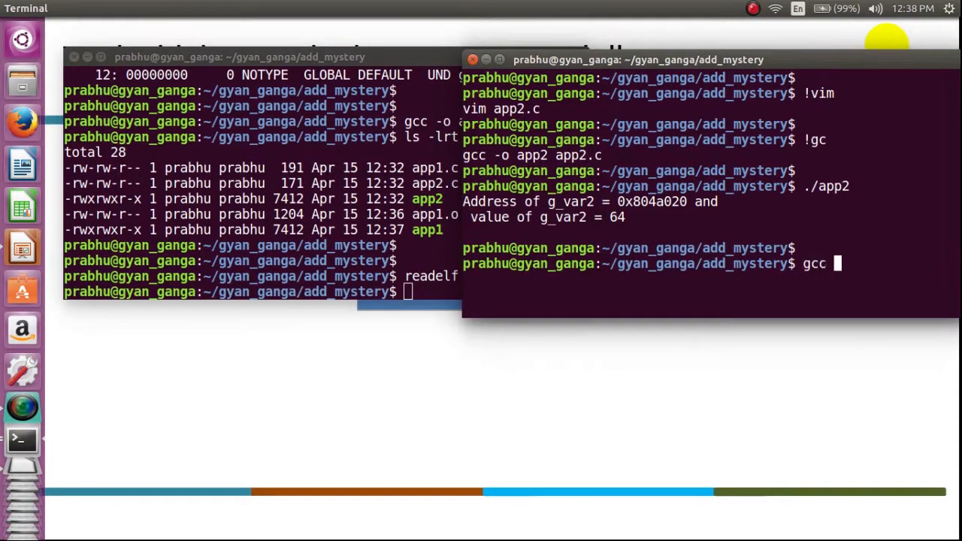
pyautogui.write('-c app2.c')
pyautogui.write('ls -lrt')
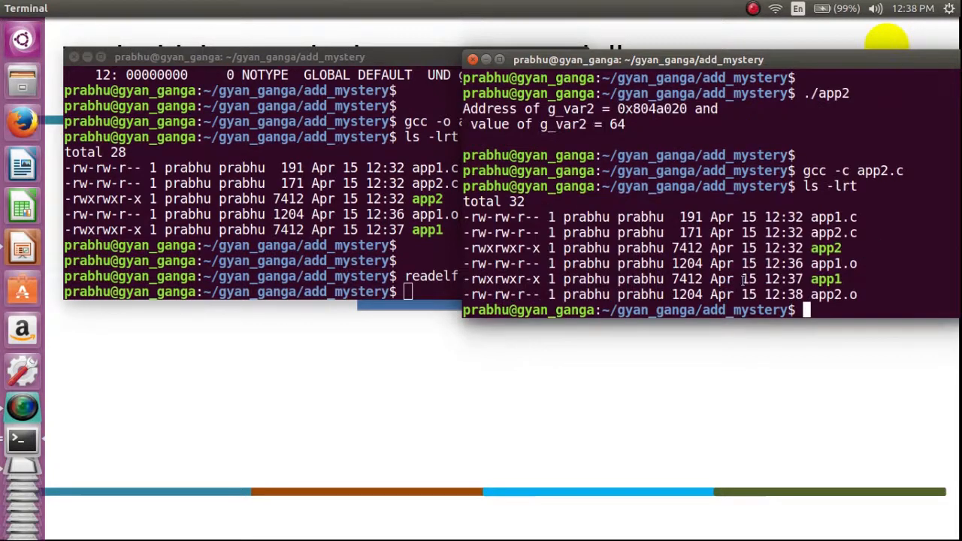
pyautogui.write('g')
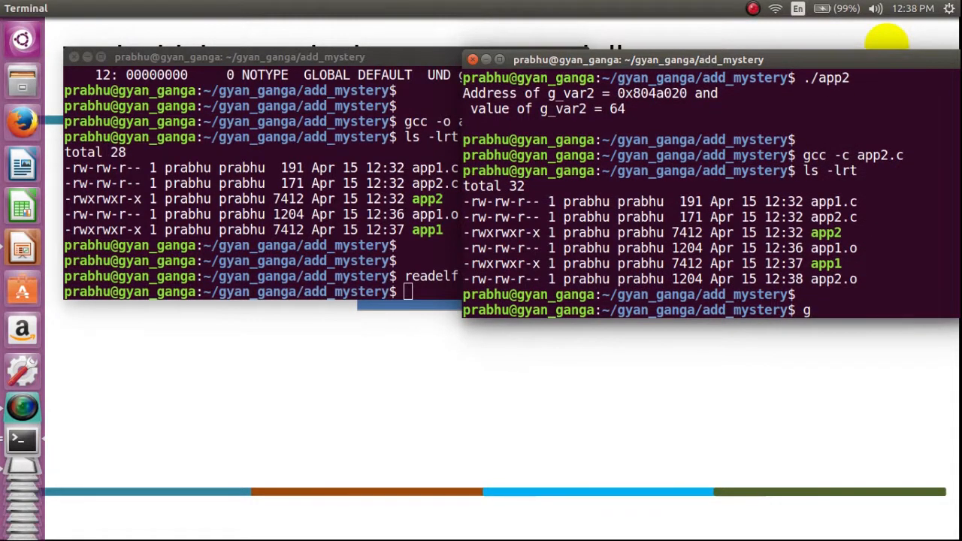
pyautogui.write('eadel f')
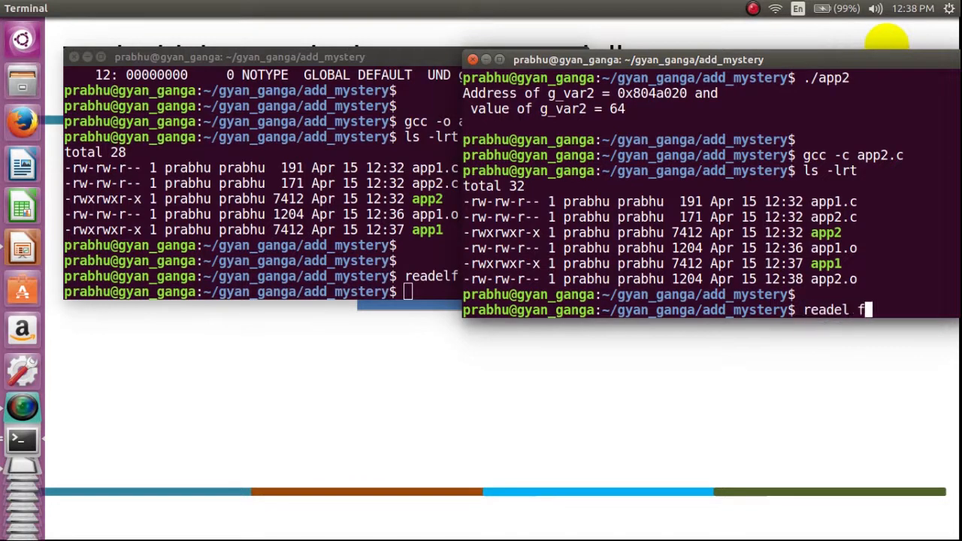
pyautogui.write('-s app')
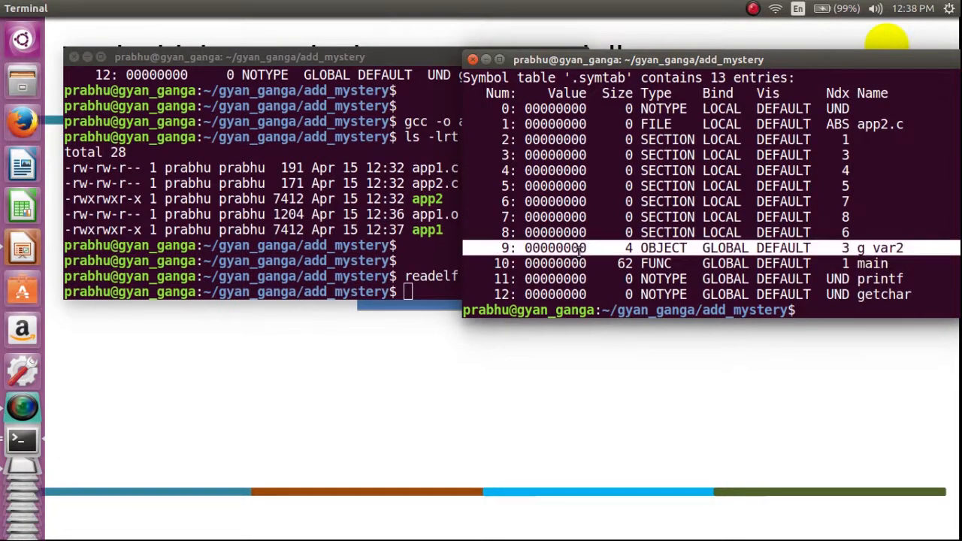
pyautogui.write('gcc')
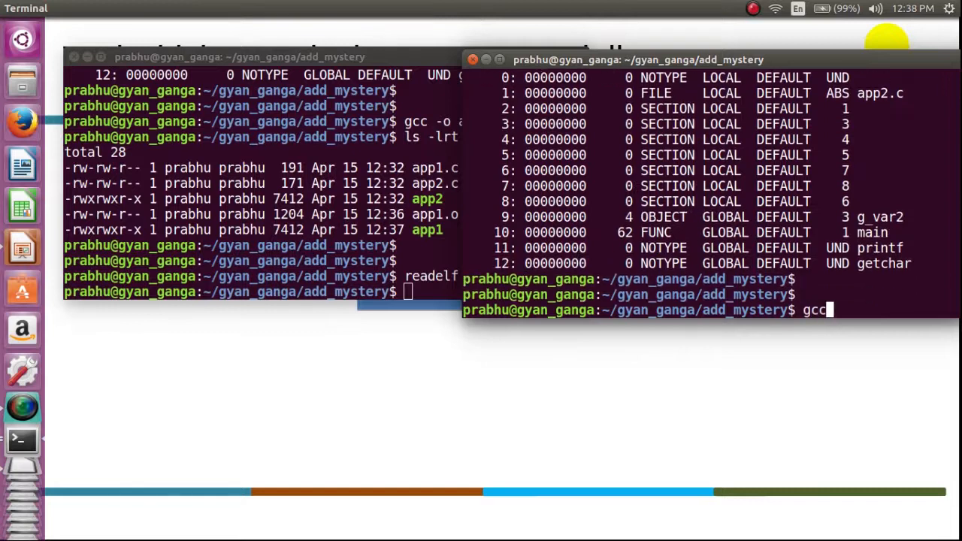
# Step: Link app2.o into the executable app2 with gcc -o app2 app2.o
pyautogui.write('-o app')
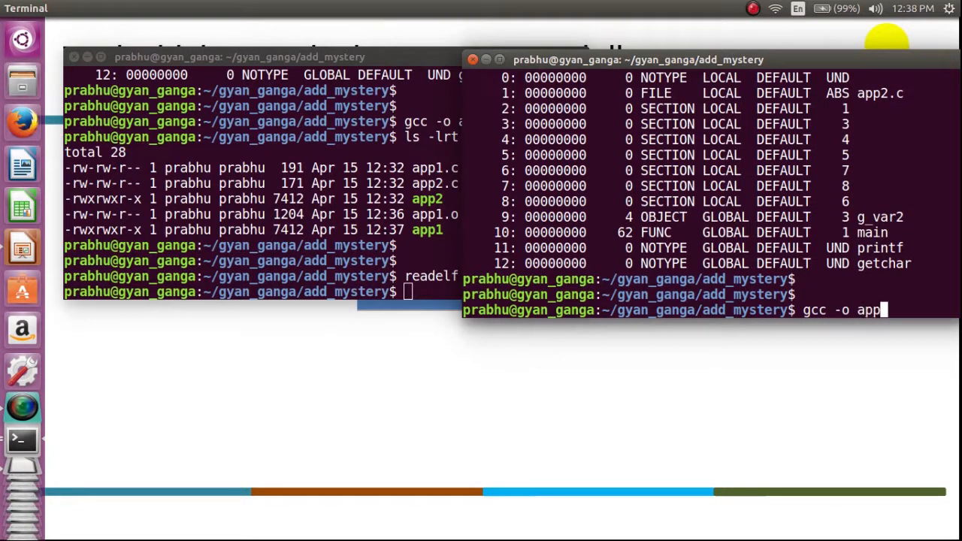
pyautogui.write('2 app2.o')
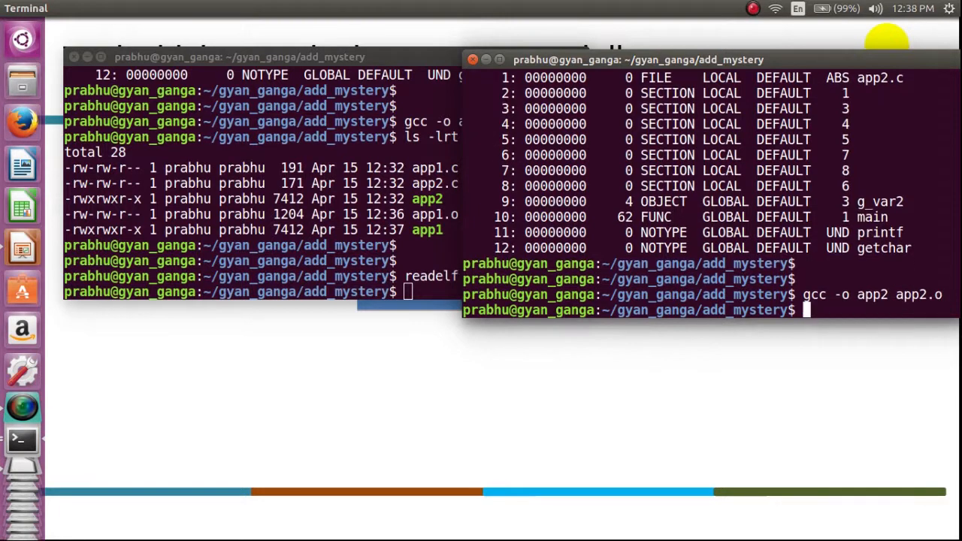
# Step: List app2's symbol table with readelf -s and locate g_var2 at 0804a020
pyautogui.write('readelf')
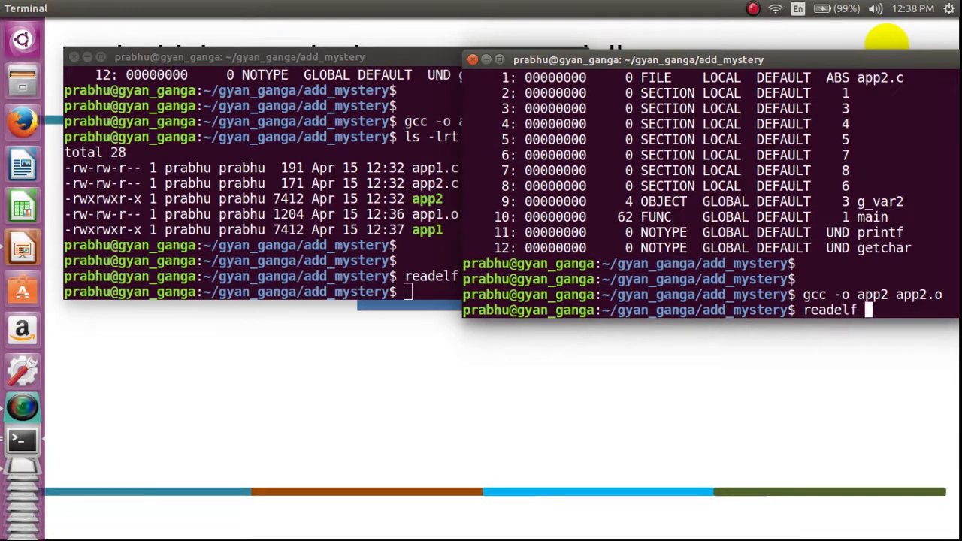
pyautogui.write('-s app2 | less')
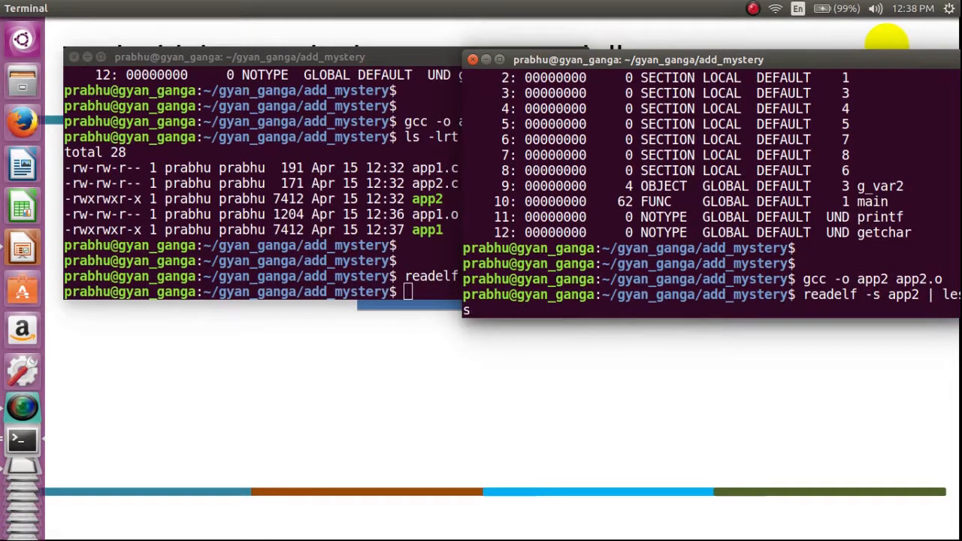
pyautogui.press('Return')
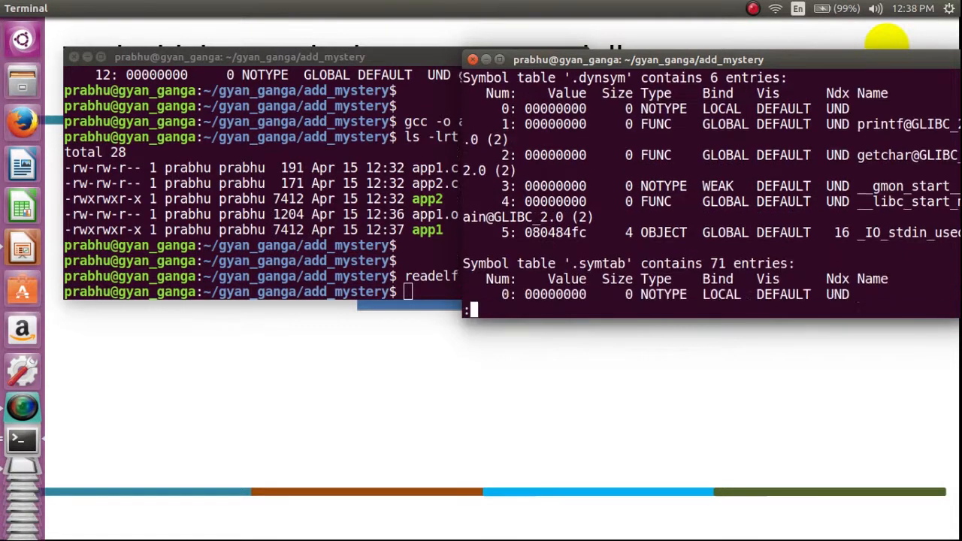
pyautogui.scroll(-3)
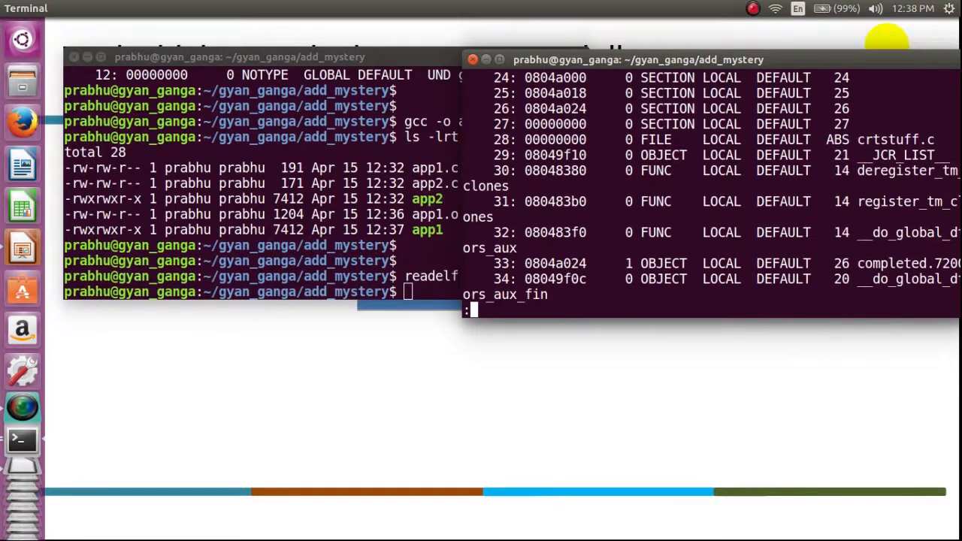
pyautogui.scroll(-3)
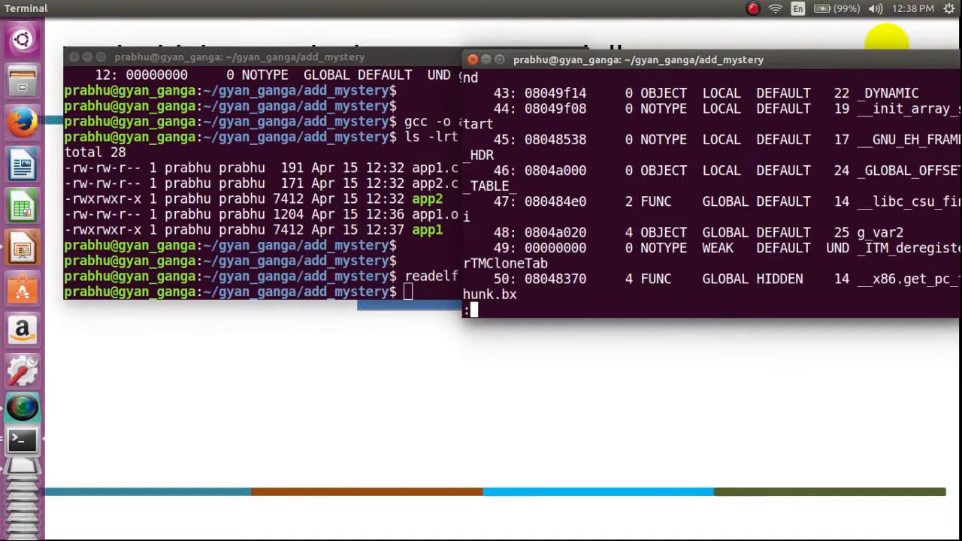
pyautogui.doubleClick(879, 232)
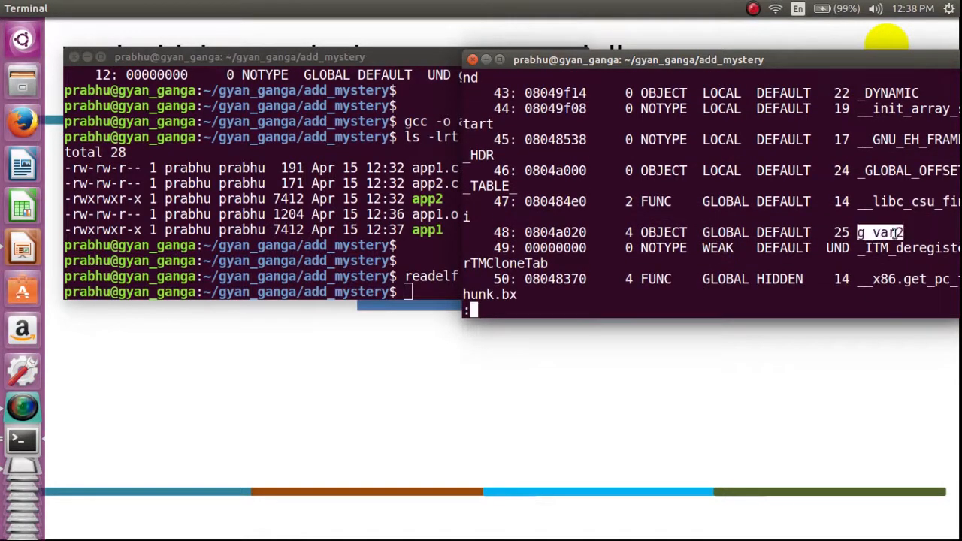